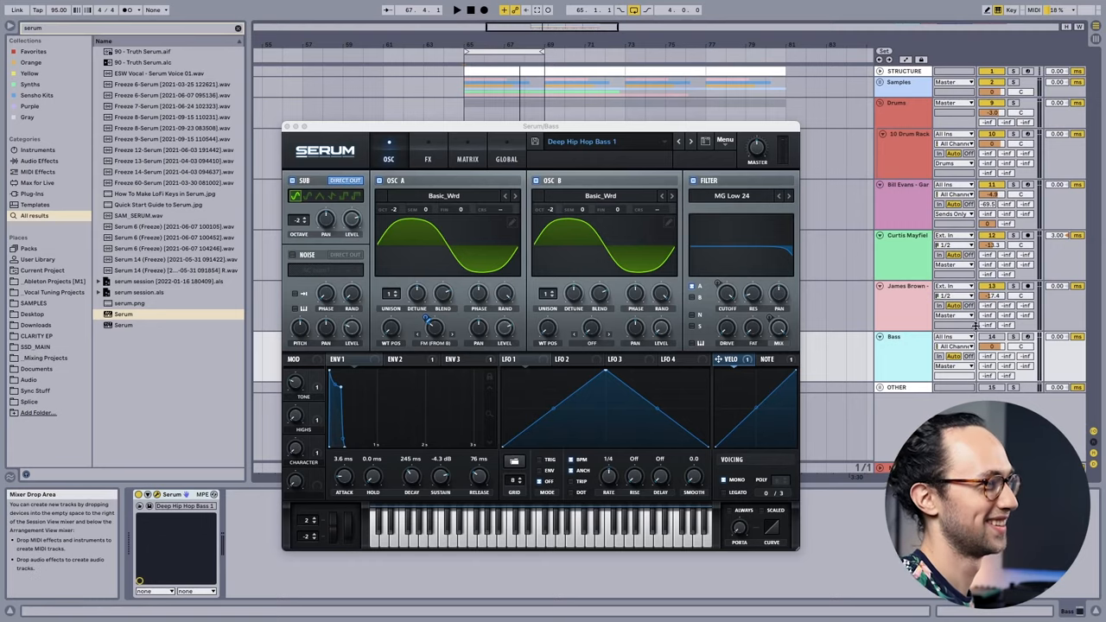
{"action": "left_click", "coordinate": [1028, 337]}
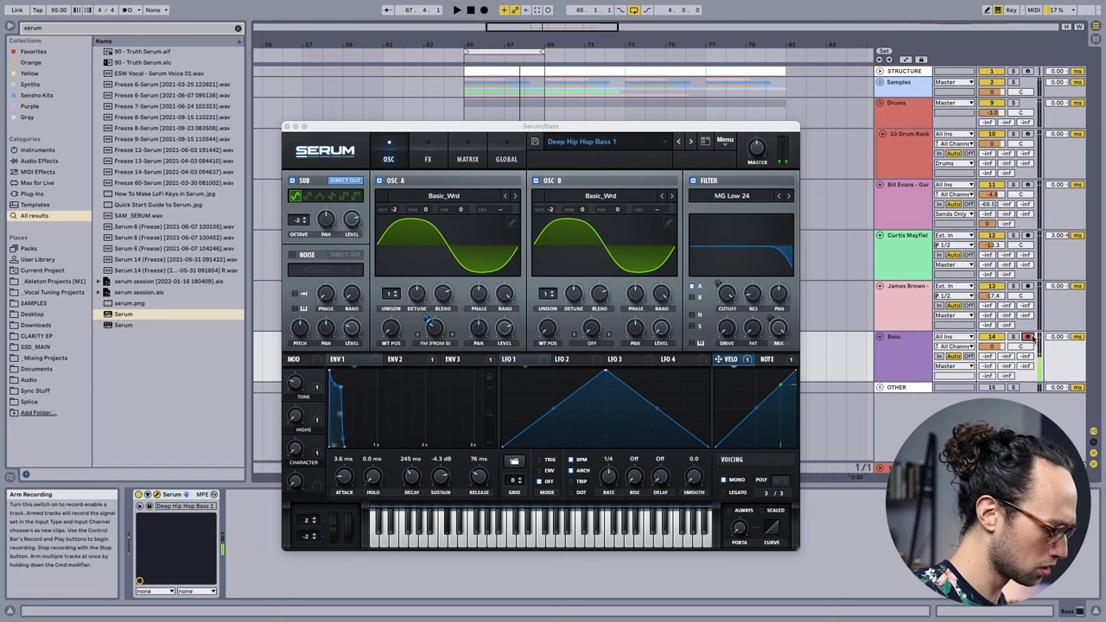